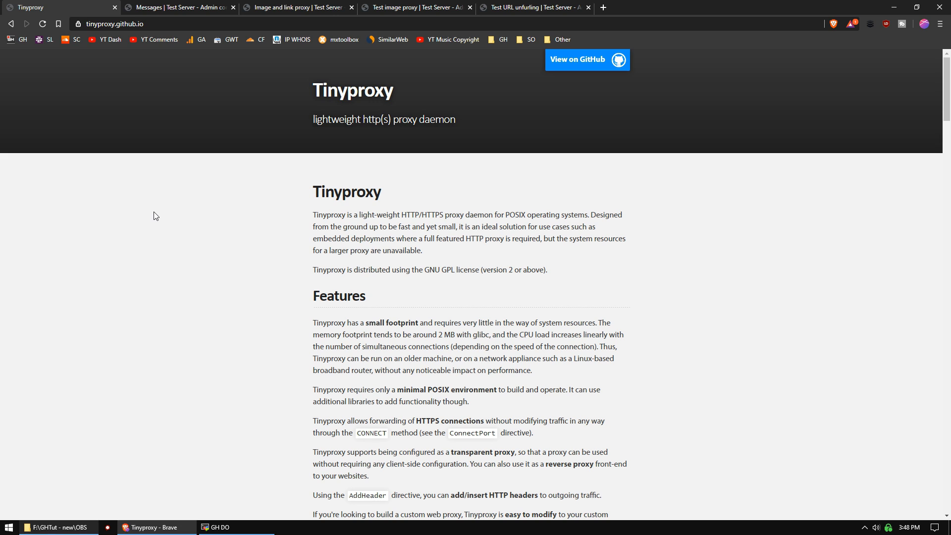
# Review XenForo's image and link proxy options and the Guided Hacking URL unfurling test results.
pyautogui.click(176, 7)
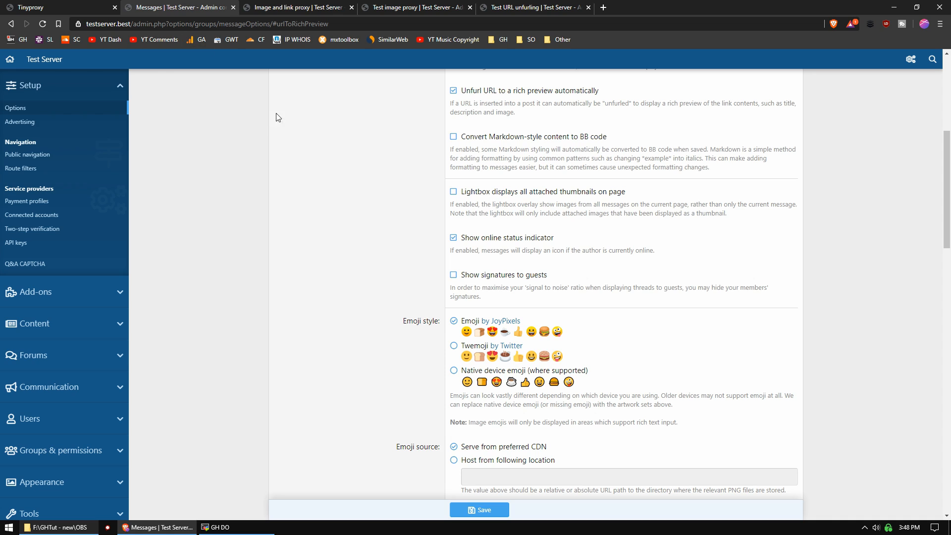
pyautogui.moveTo(320, 5)
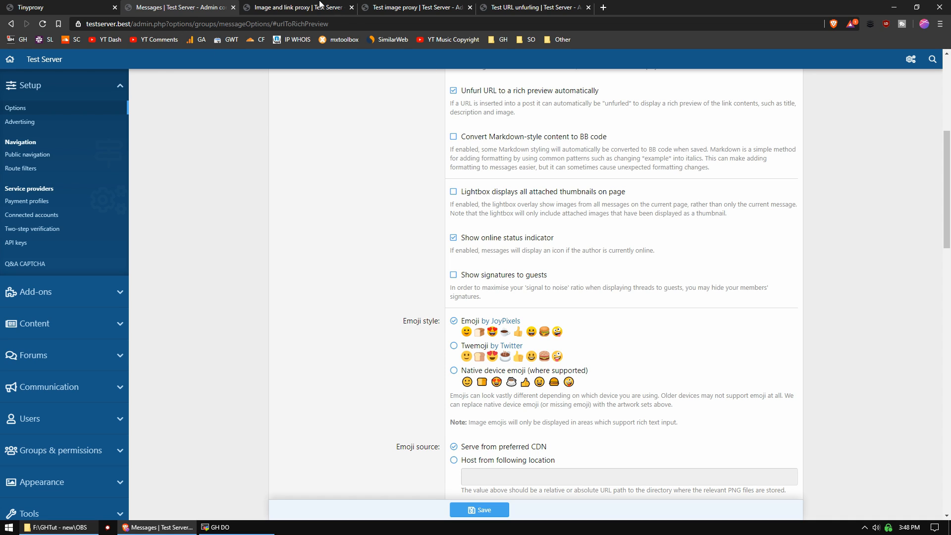
pyautogui.click(294, 6)
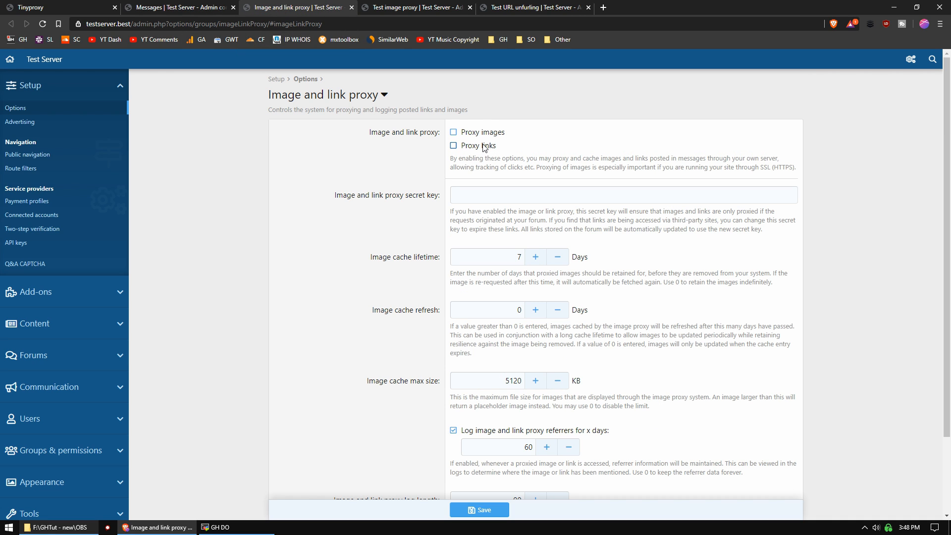
pyautogui.moveTo(228, 170)
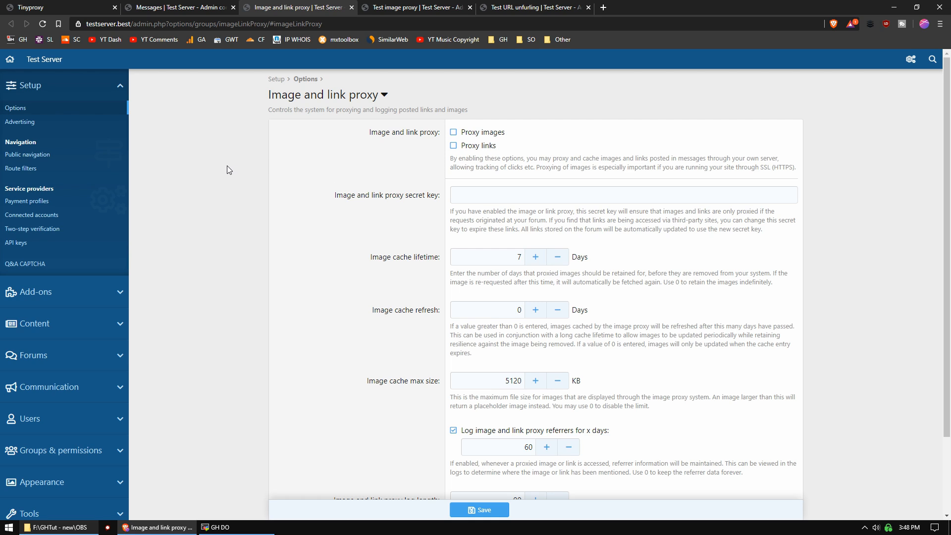
pyautogui.moveTo(258, 156)
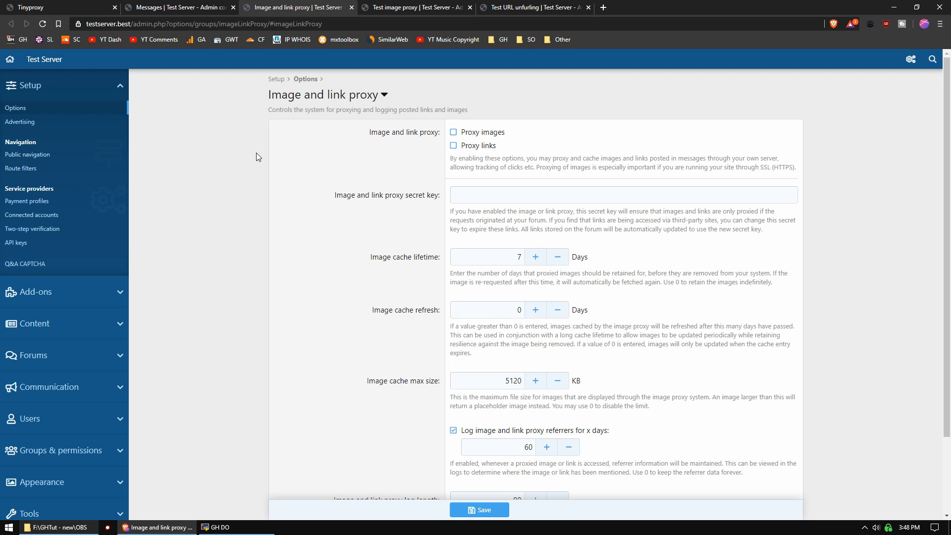
pyautogui.moveTo(265, 216)
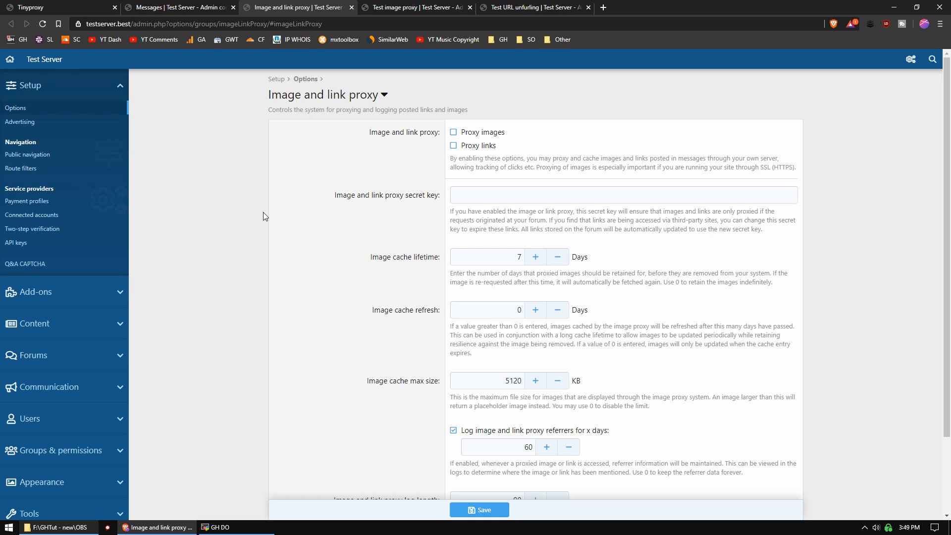
pyautogui.moveTo(237, 202)
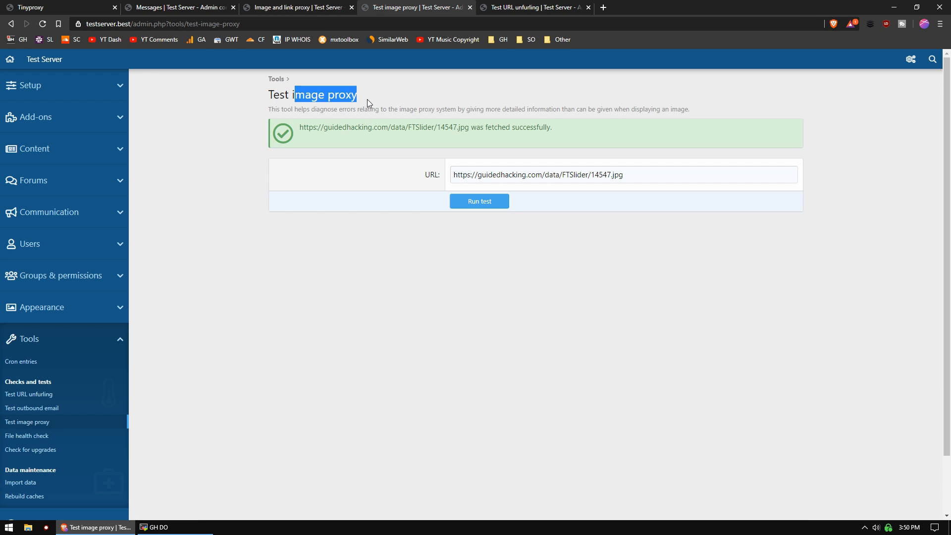
pyautogui.click(29, 394)
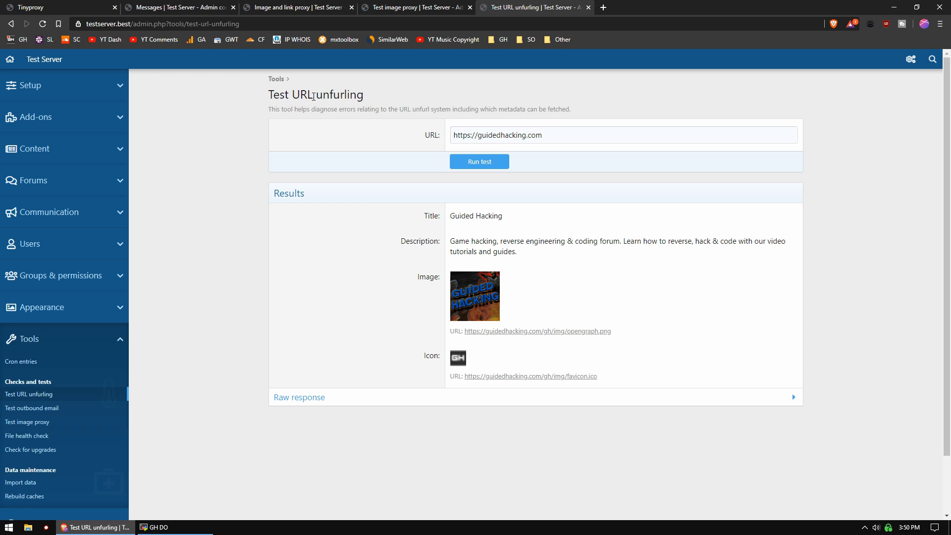
pyautogui.click(157, 530)
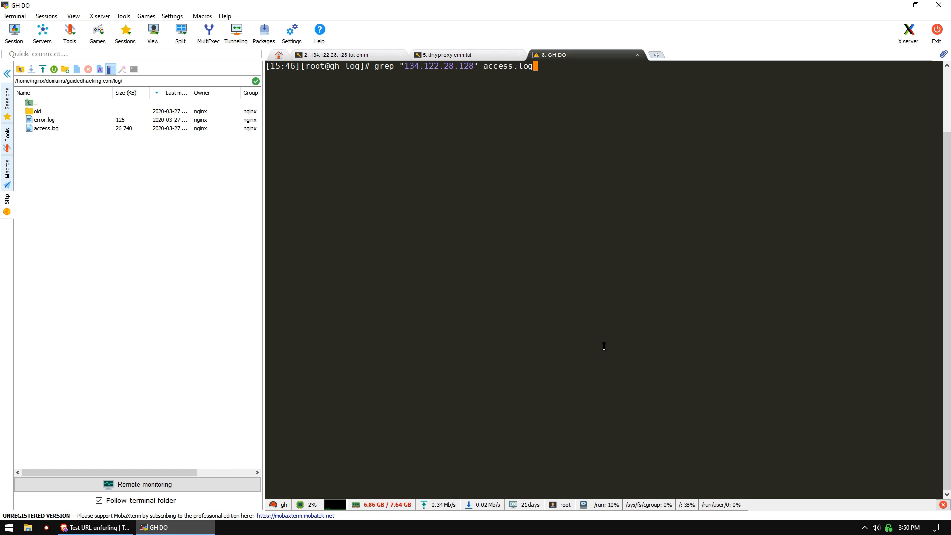
# Run grep "134.122.28.128" access.log to list the XenForo GET requests.
pyautogui.press('Return')
pyautogui.write('\\')
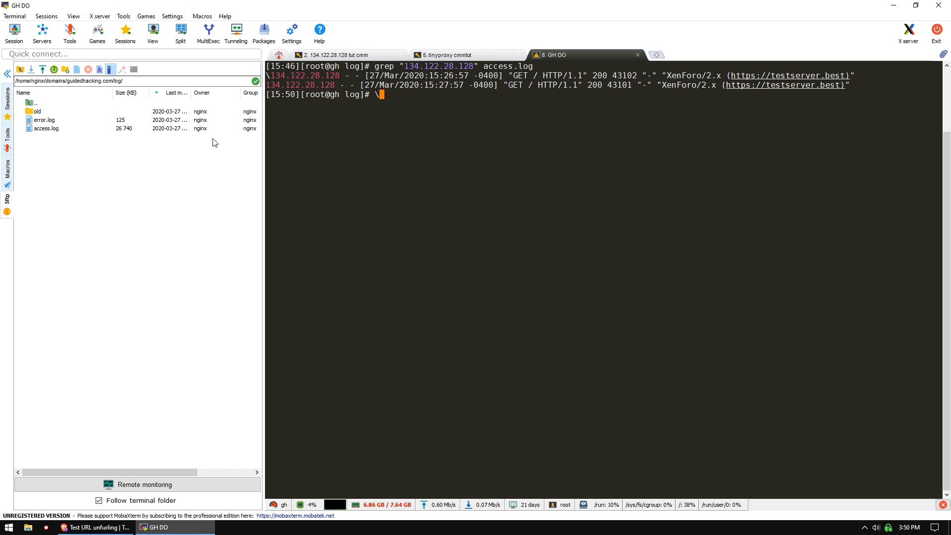
# Install Tinyproxy with epel-release and yum on the tinyproxy server.
pyautogui.click(331, 55)
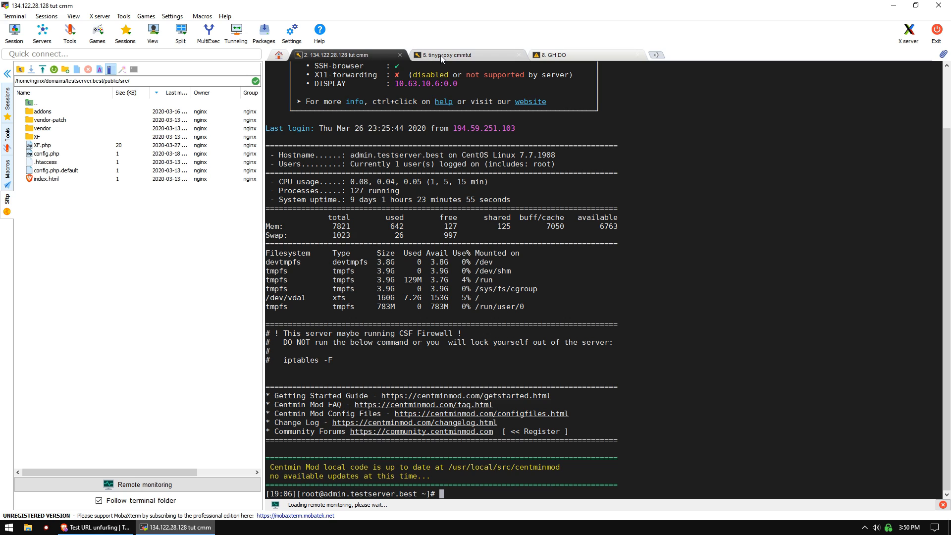
pyautogui.click(464, 54)
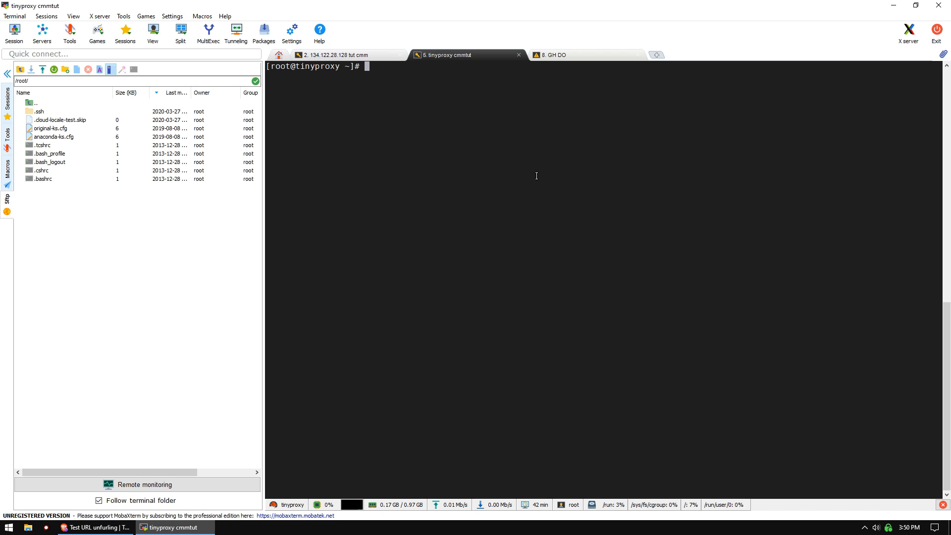
pyautogui.moveTo(595, 159)
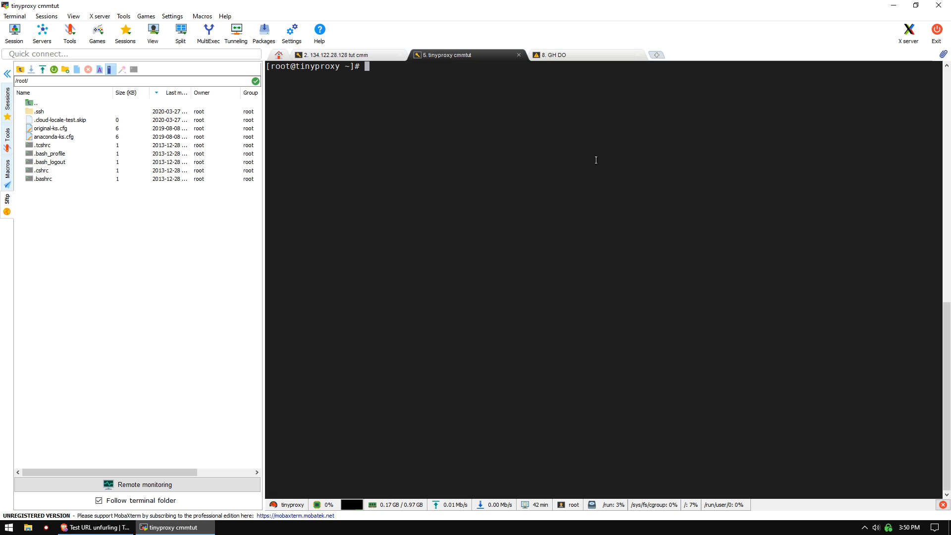
pyautogui.write('yum install')
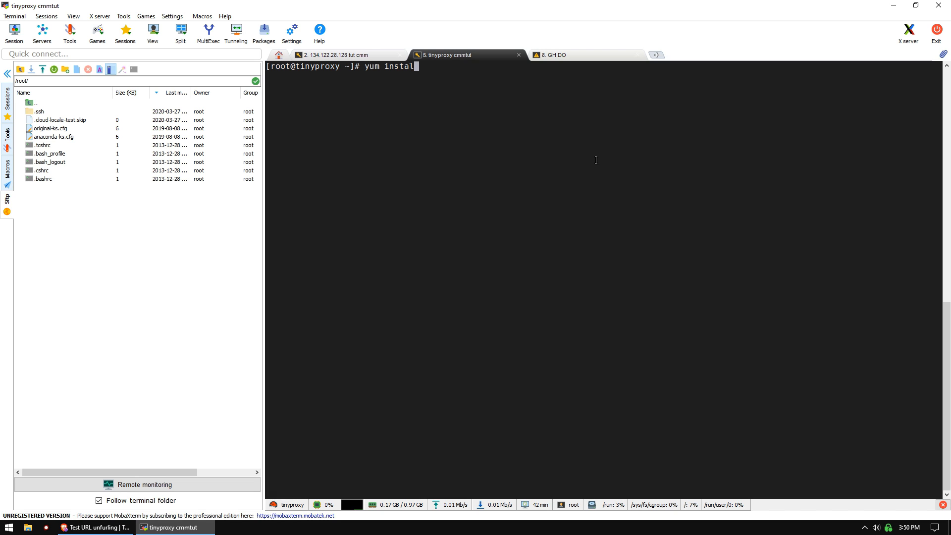
pyautogui.write('epel-release; yum update')
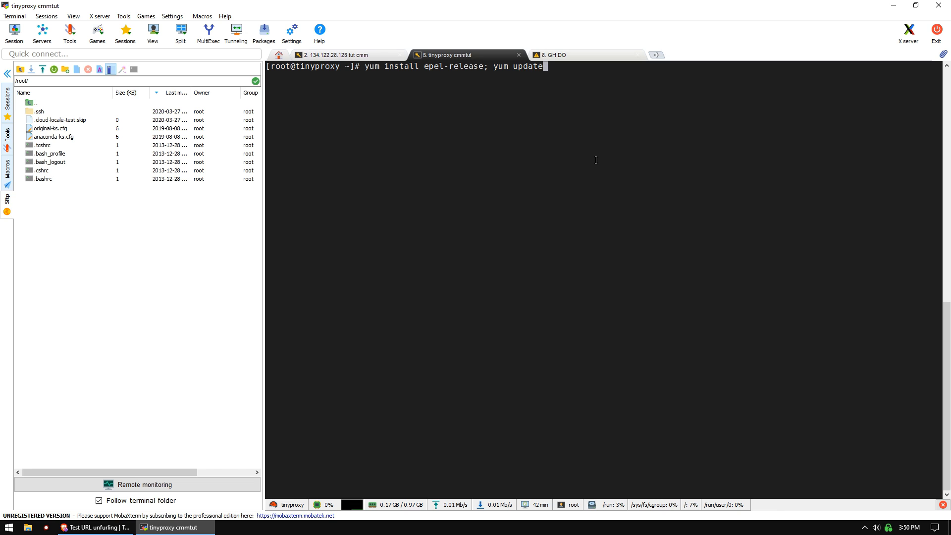
pyautogui.write('; yum install ti')
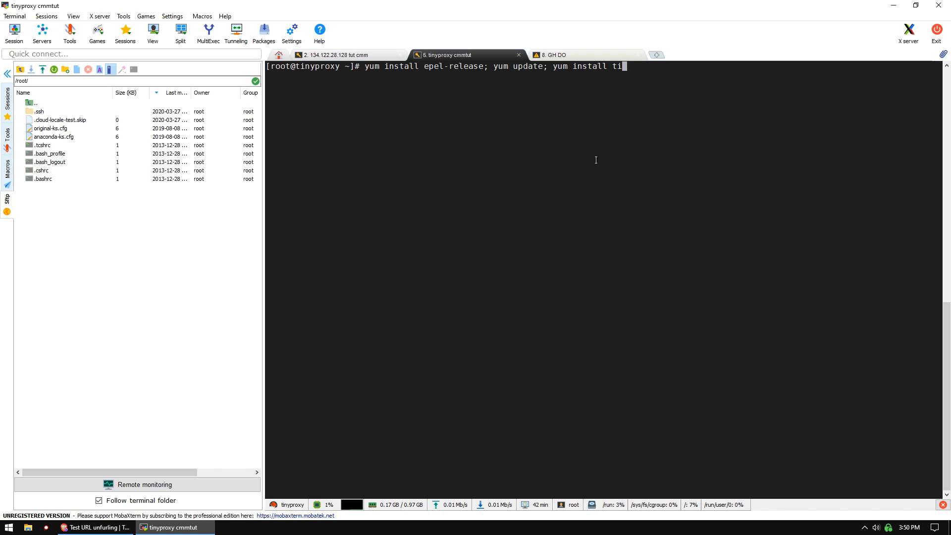
pyautogui.press('Return')
pyautogui.write('y')
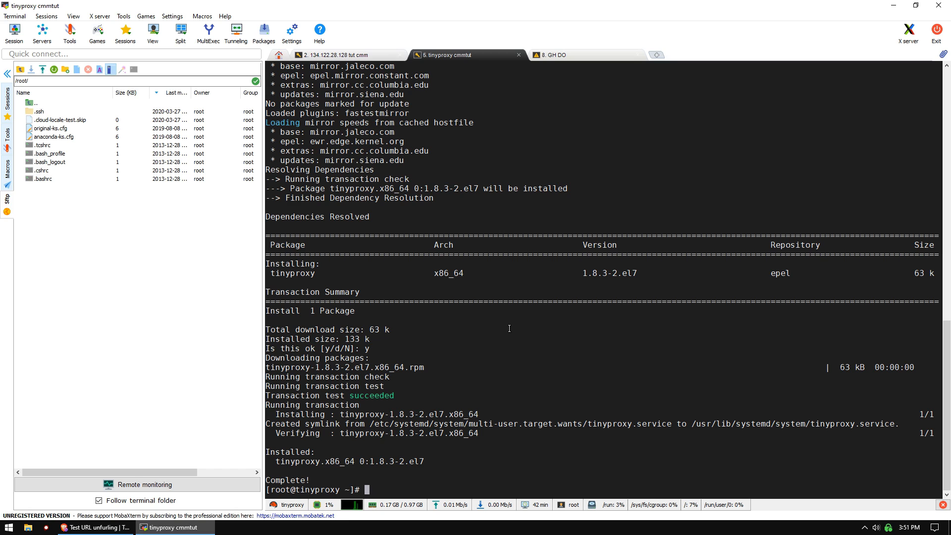
# Stop tinyproxy and open /etc/tinyproxy/tinyproxy.conf in the default text editor.
pyautogui.write('/usr/')
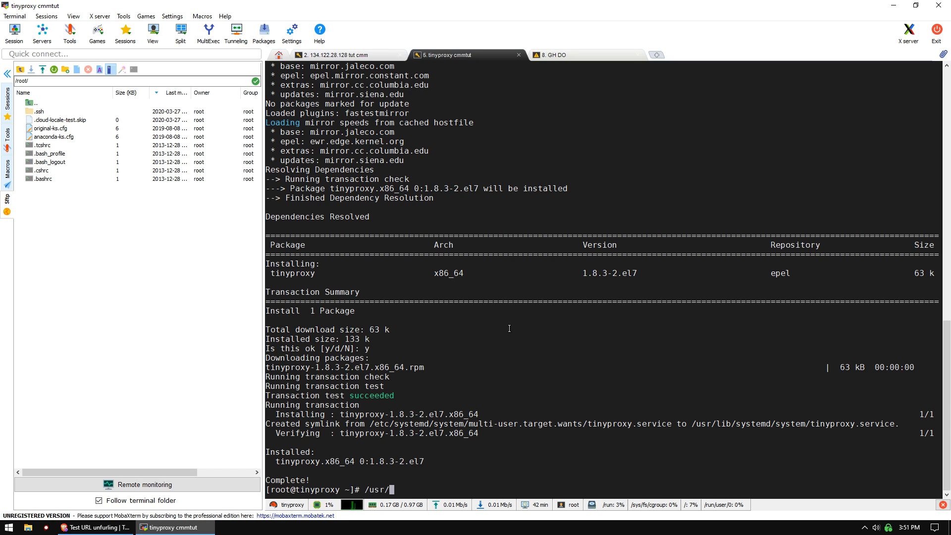
pyautogui.write('sbin/tinyproxy stop')
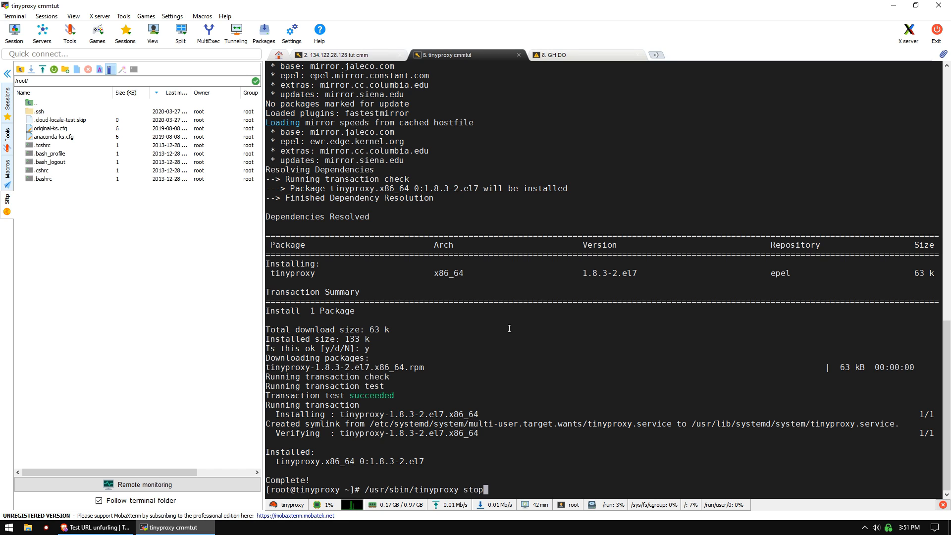
pyautogui.press('Return')
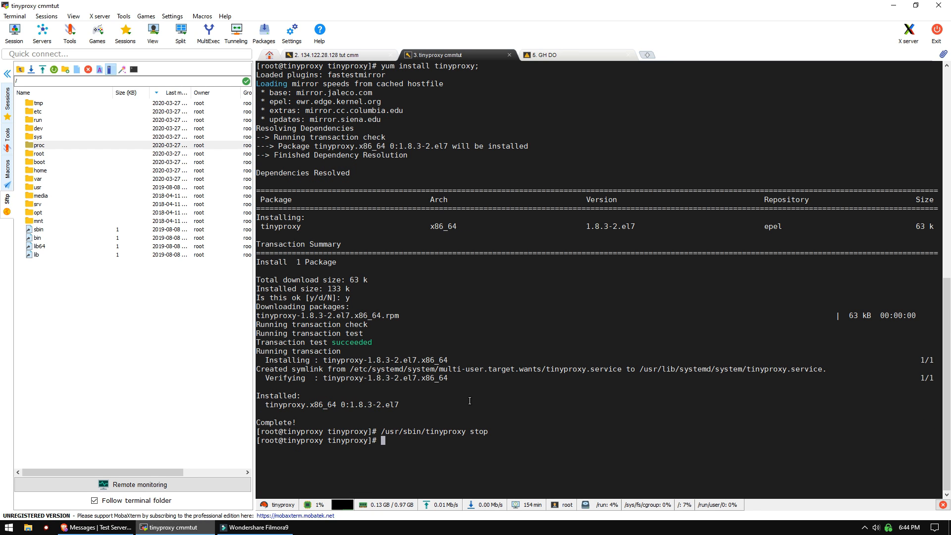
pyautogui.write('cd /etc')
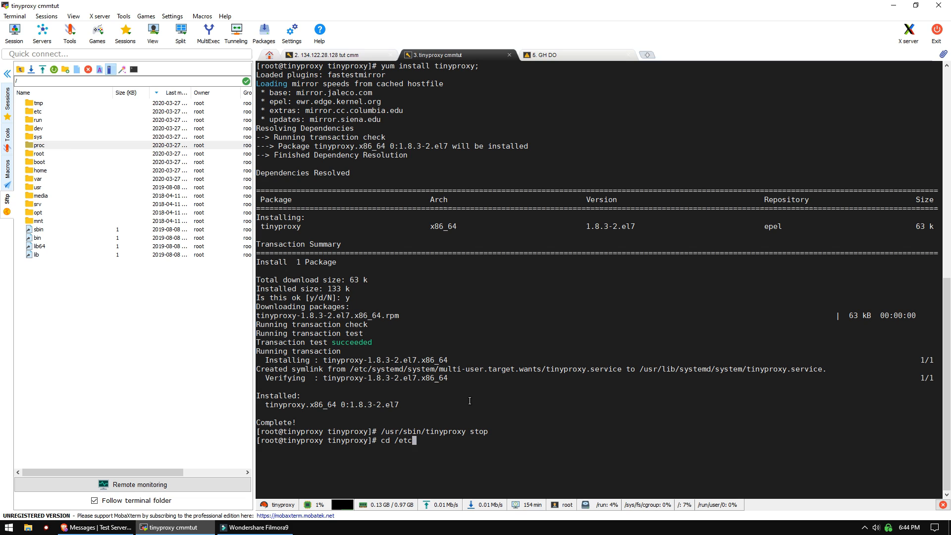
pyautogui.write('/tinypr')
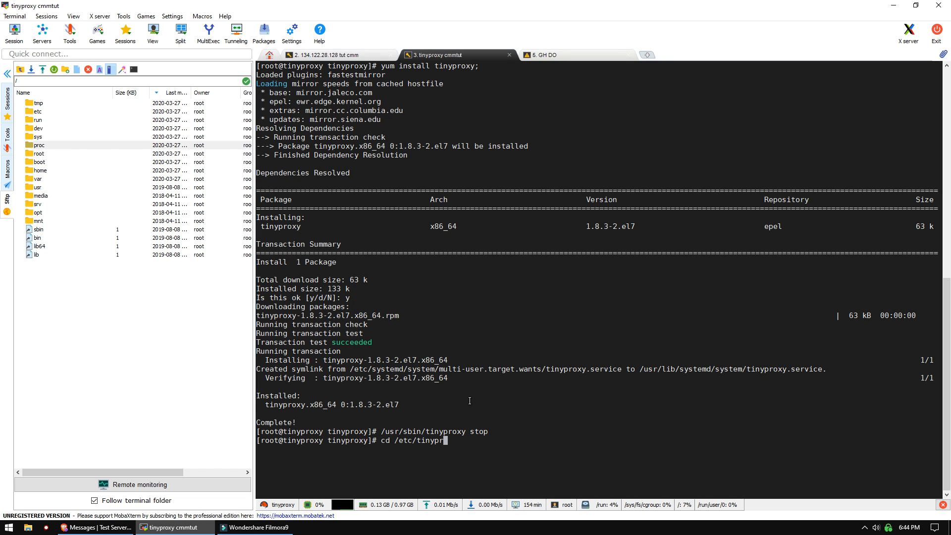
pyautogui.rightClick(53, 111)
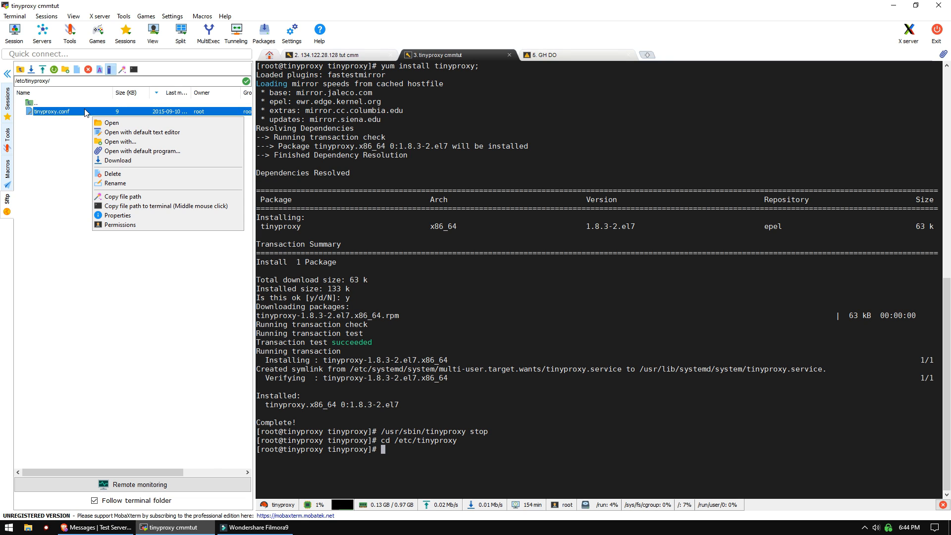
pyautogui.click(144, 132)
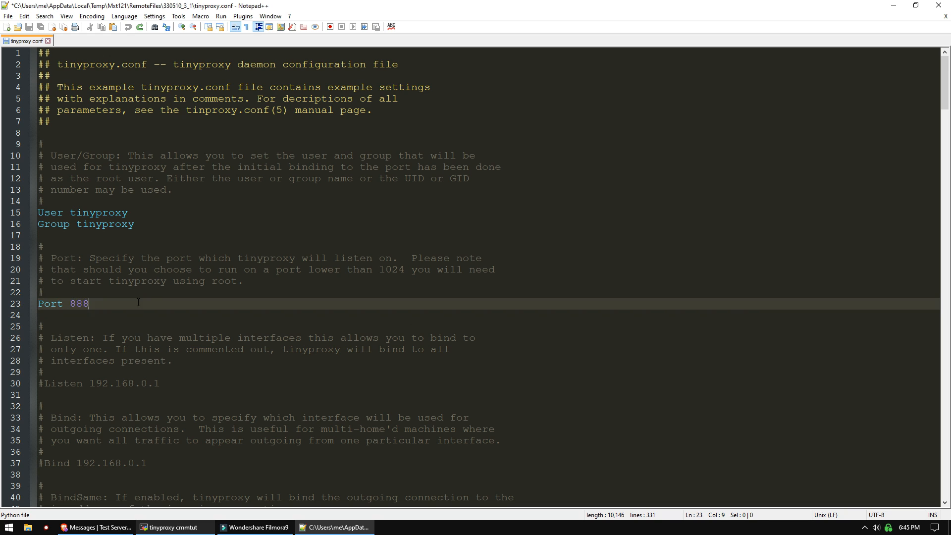
# Make the port 8080 and add 'Allow 134.122.28.128' under Allow 127.0.0.1.
pyautogui.write('0')
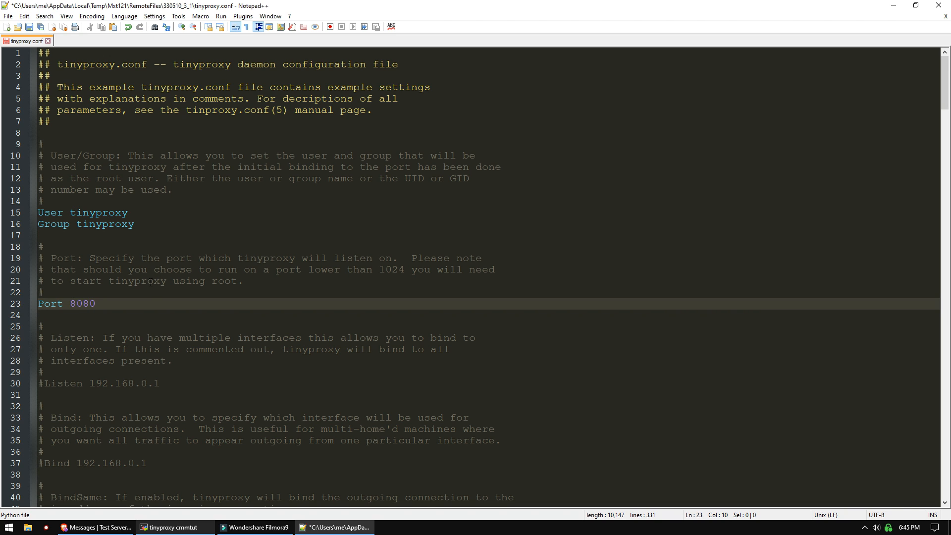
pyautogui.doubleClick(83, 303)
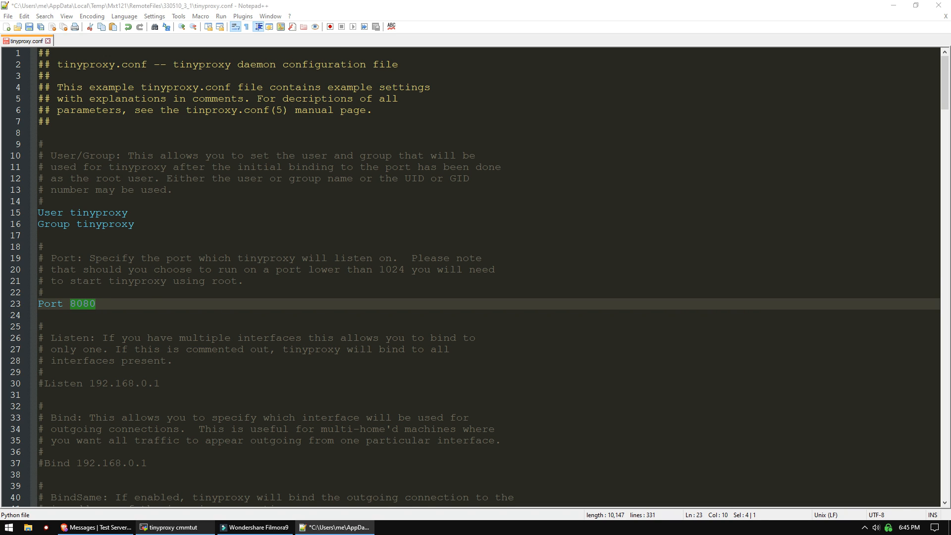
pyautogui.scroll(-3)
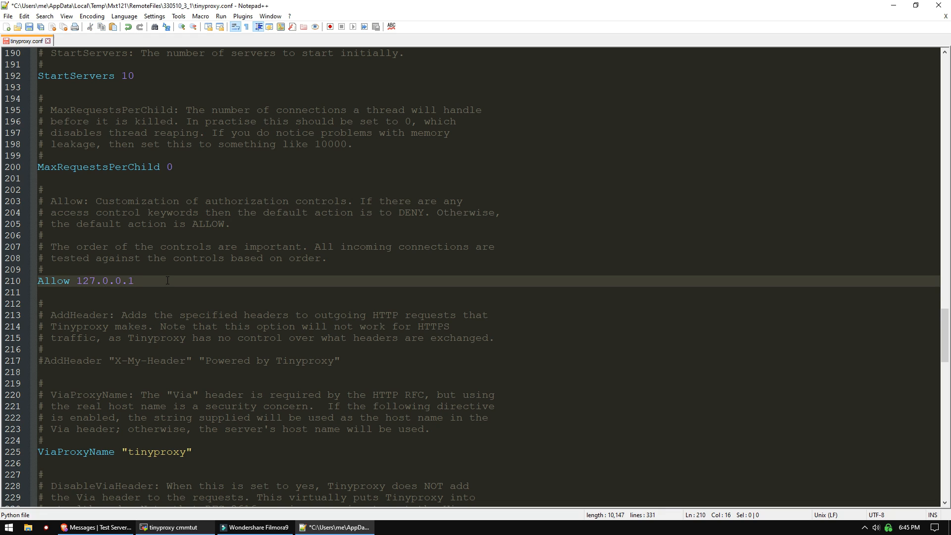
pyautogui.press('Return')
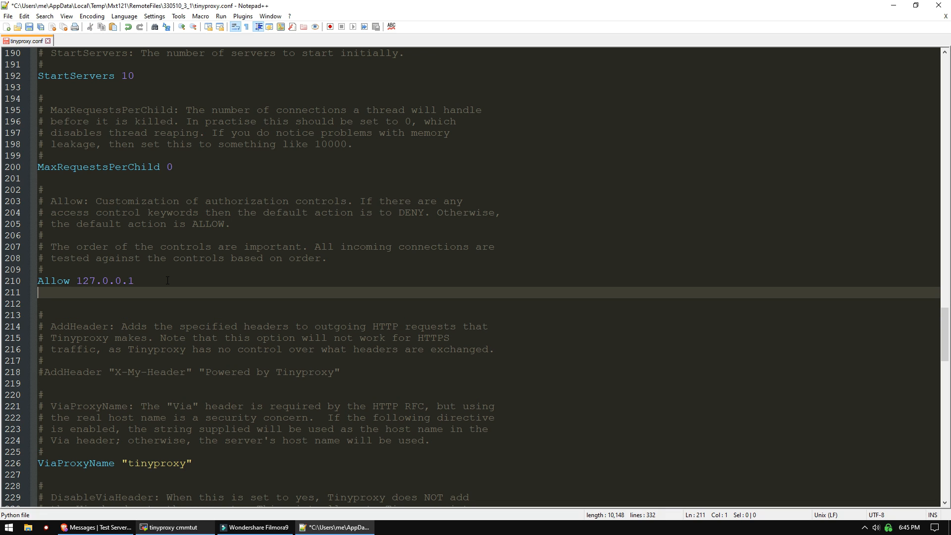
pyautogui.write('Allow')
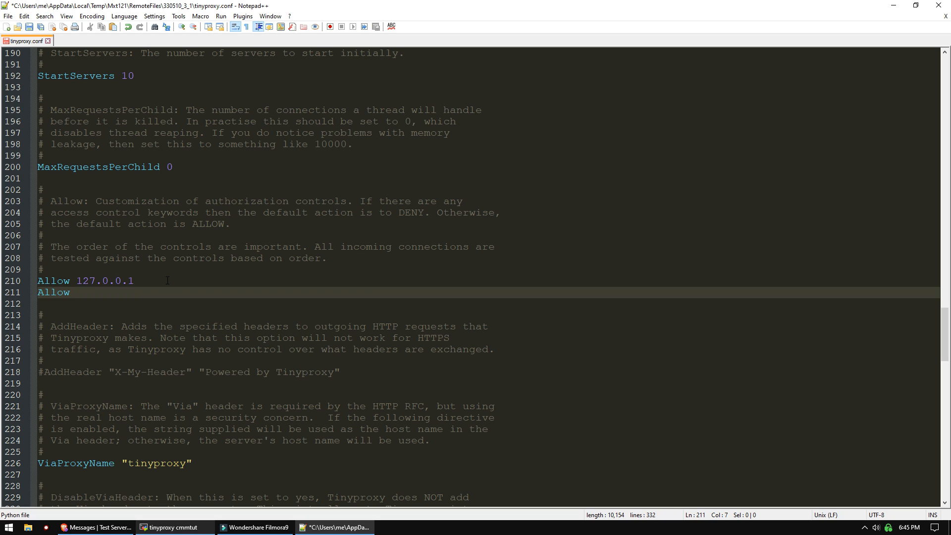
pyautogui.write('134.12')
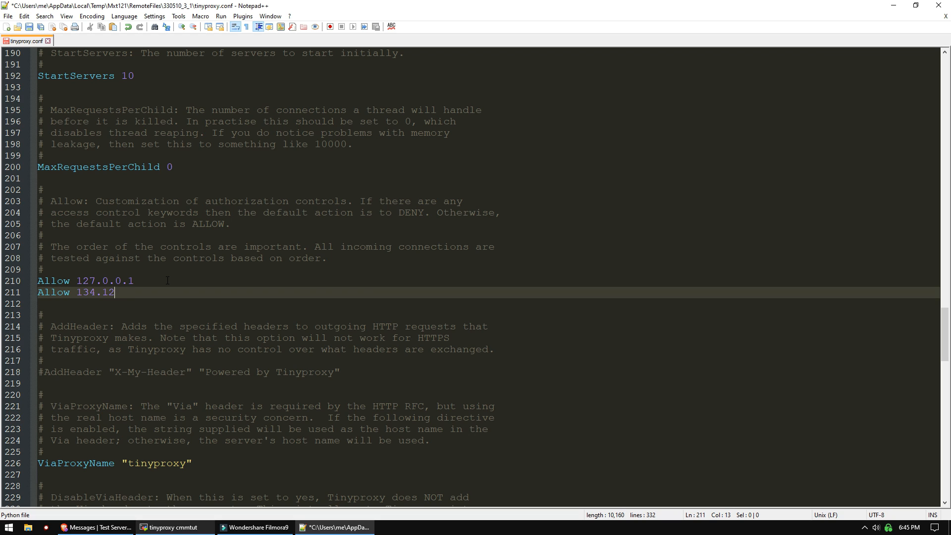
pyautogui.write('2.28.128')
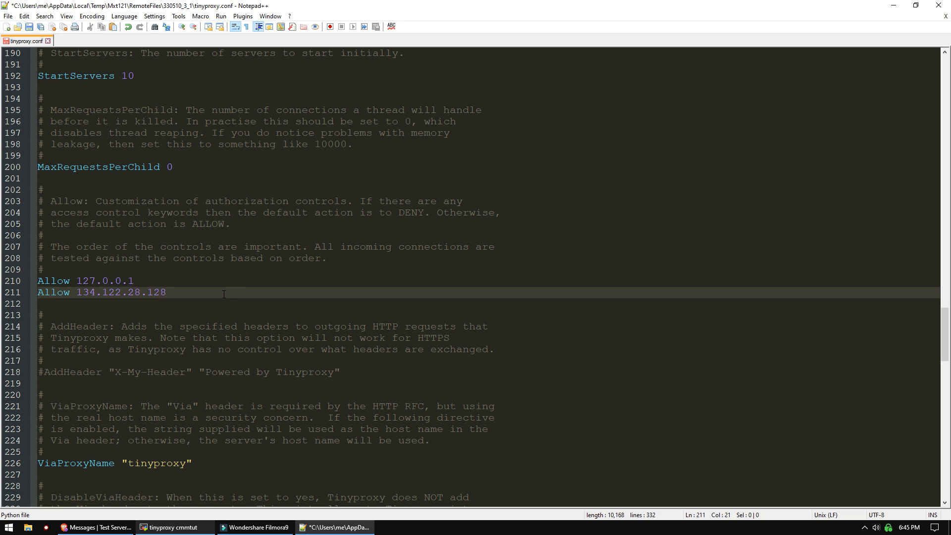
# Set XTinyproxy to No in tinyproxy.conf.
pyautogui.scroll(3)
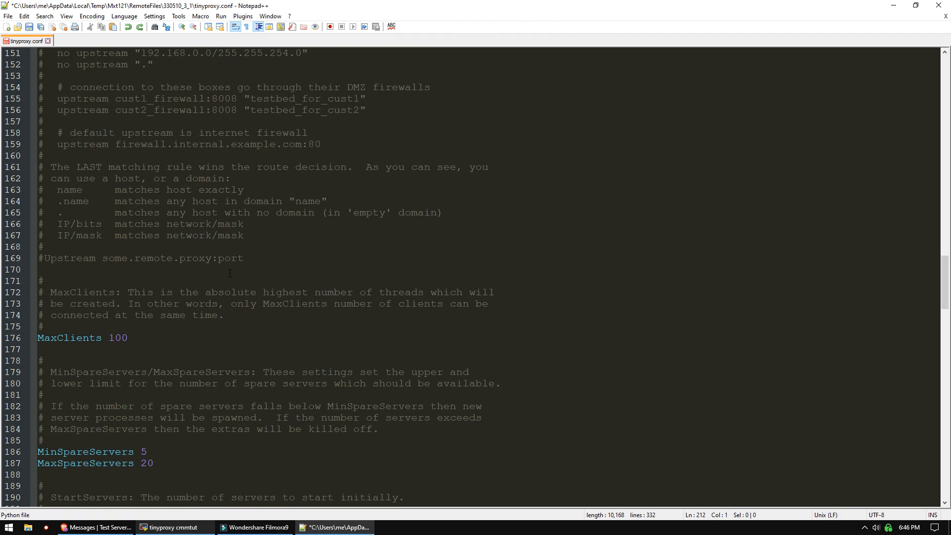
pyautogui.scroll(3)
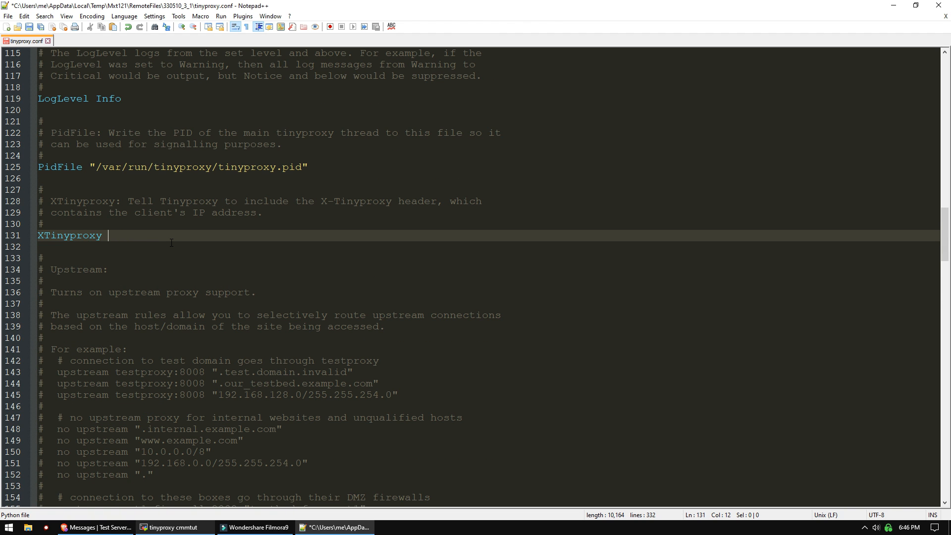
pyautogui.write('No')
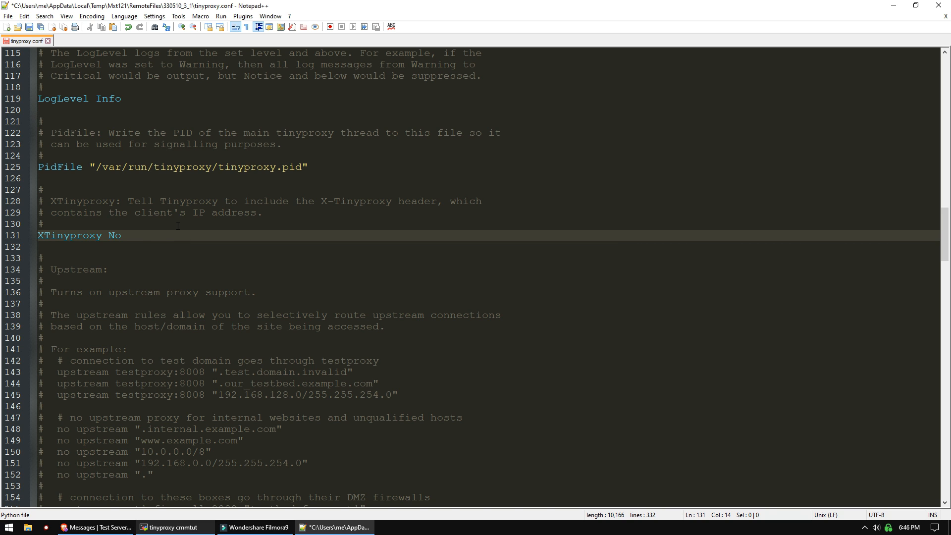
pyautogui.click(172, 527)
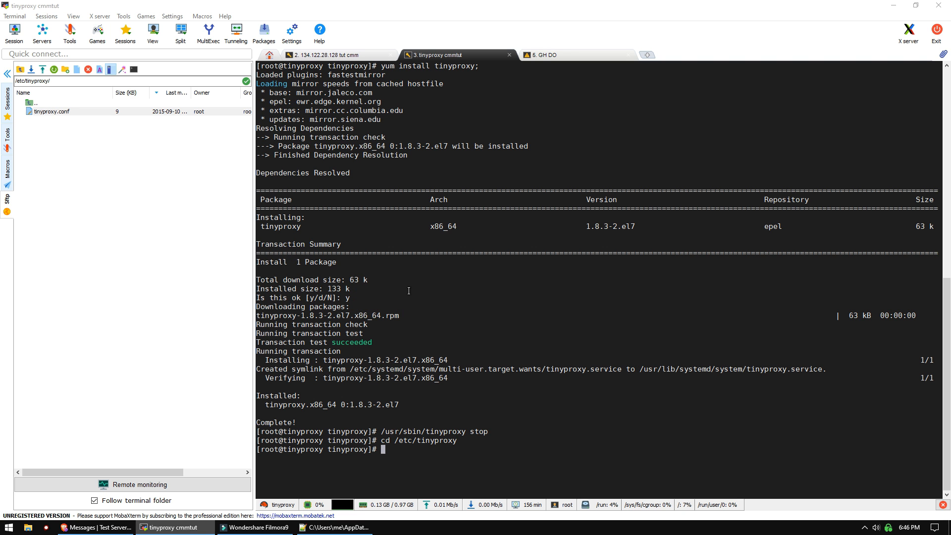
# Restart tinyproxy with /usr/sbin/tinyproxy stop and start, then switch to the forum server session.
pyautogui.write('/usr/sbin/tinyproxy stop')
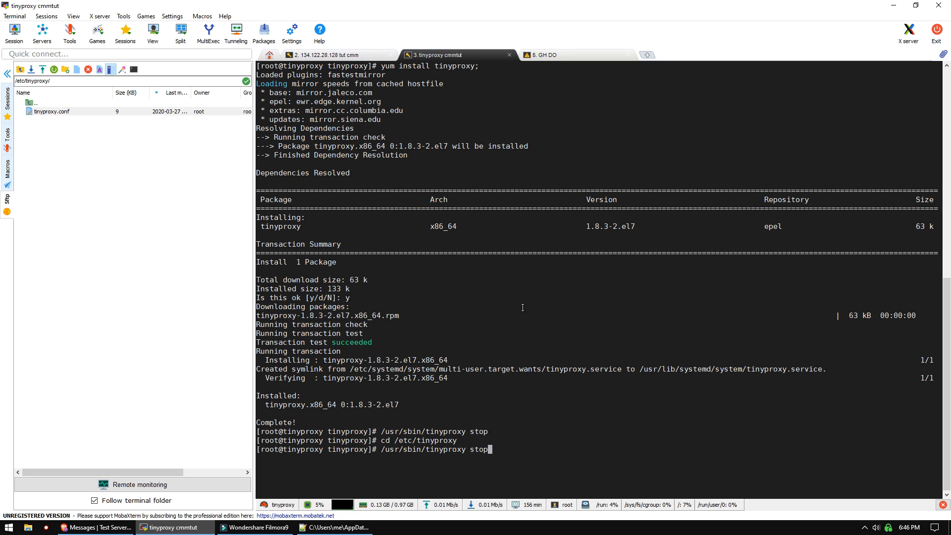
pyautogui.write('start')
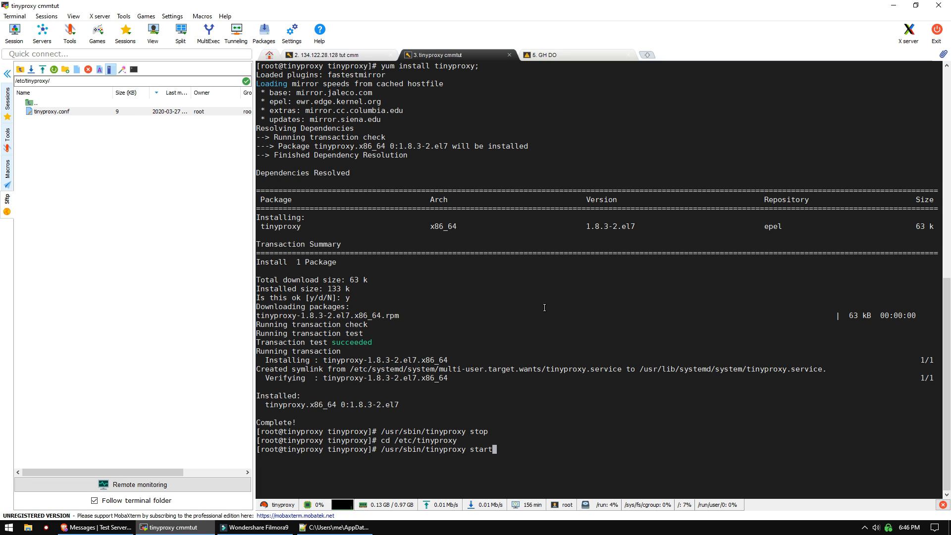
pyautogui.press('Return')
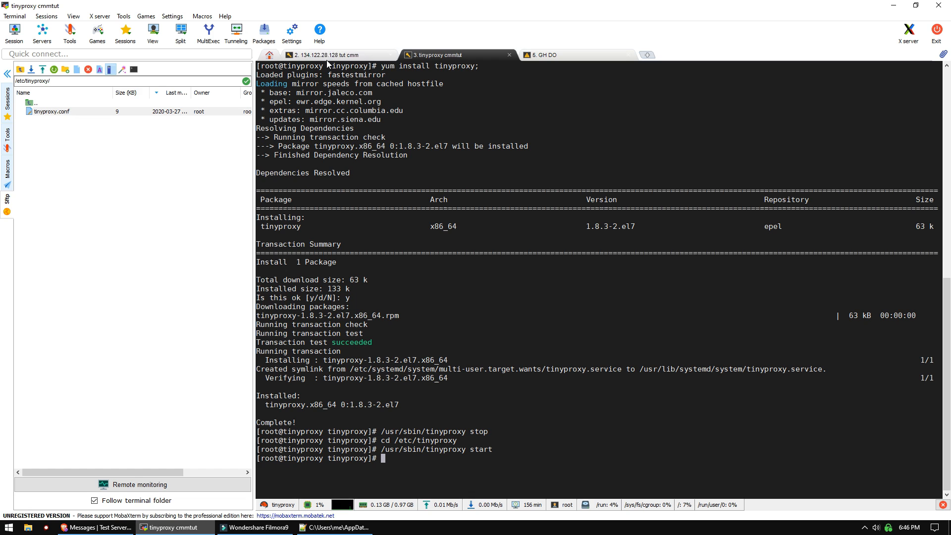
pyautogui.click(333, 54)
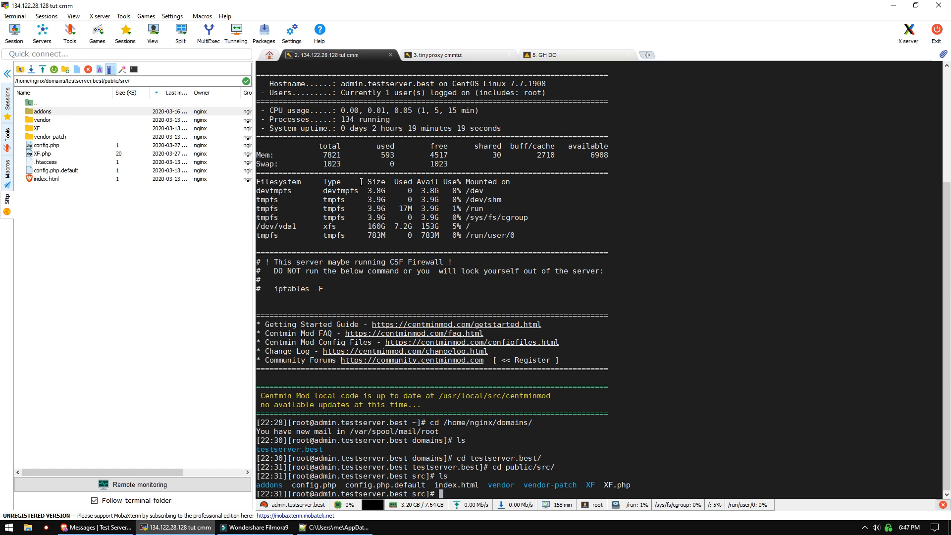
pyautogui.rightClick(46, 145)
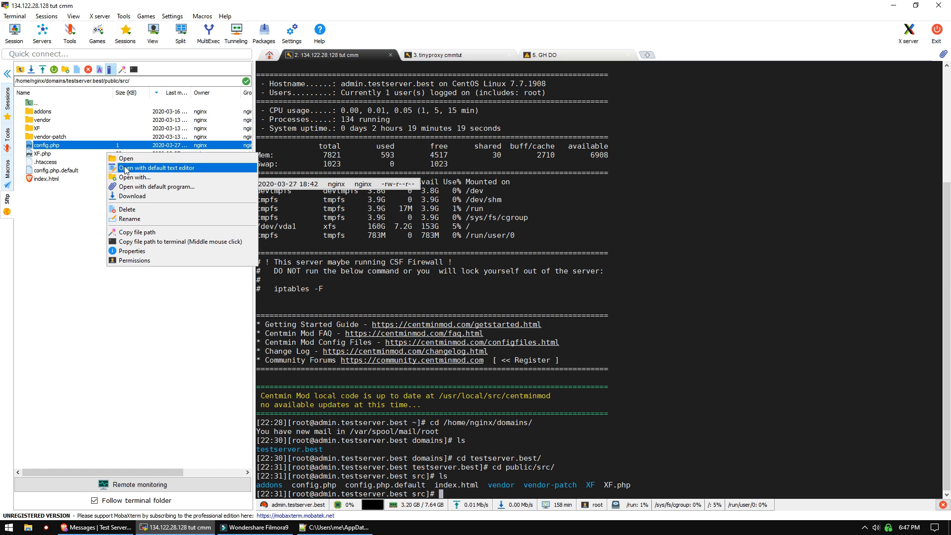
pyautogui.click(156, 168)
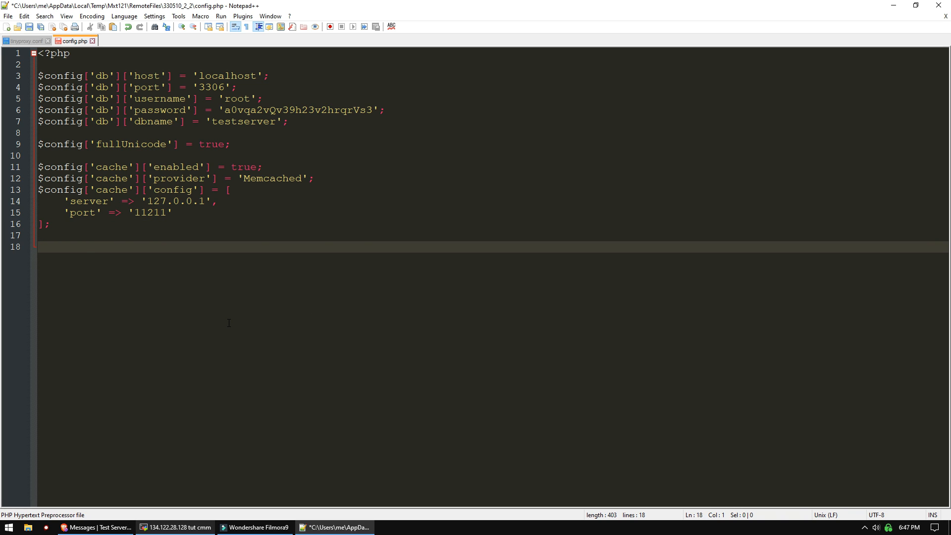
pyautogui.write("$config['http']['proxy'] = 'http://161.35.6.164:8080';")
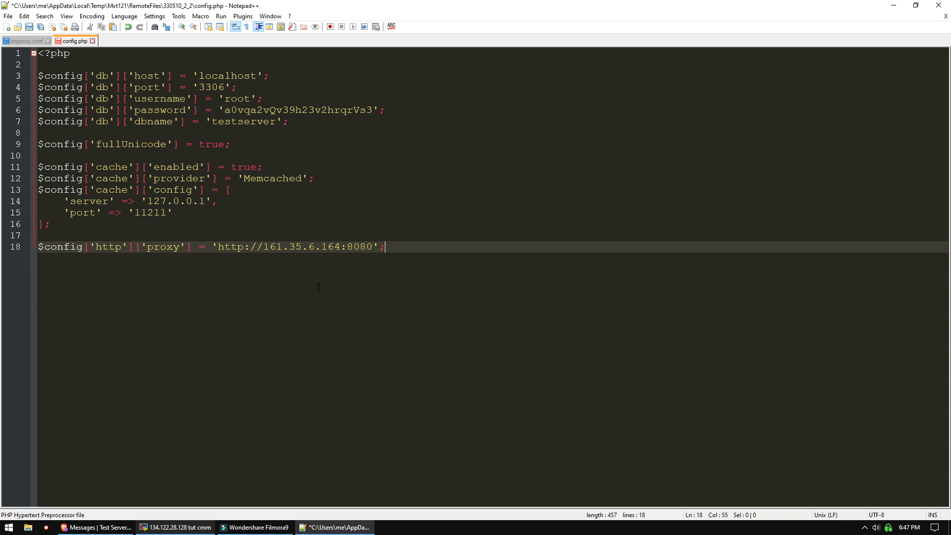
pyautogui.doubleClick(163, 246)
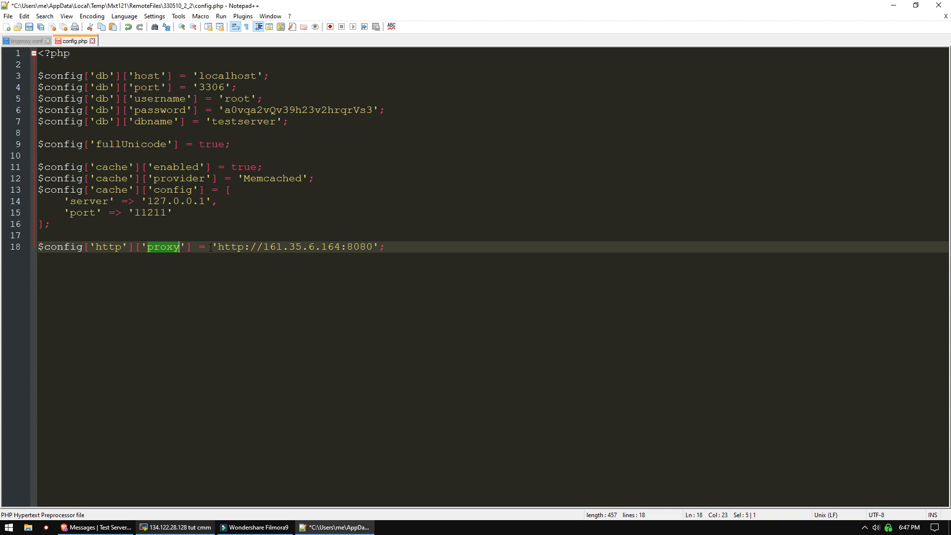
pyautogui.click(340, 246)
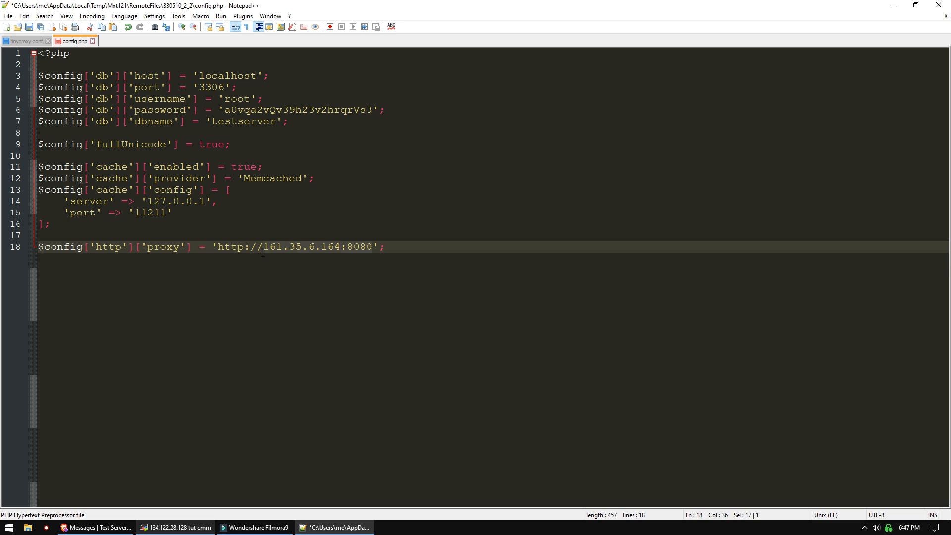
pyautogui.click(385, 246)
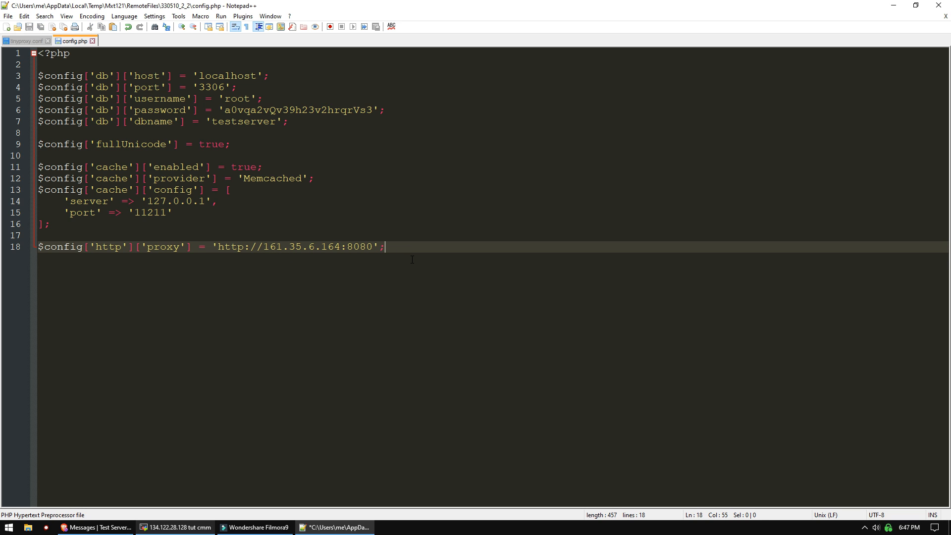
pyautogui.click(176, 527)
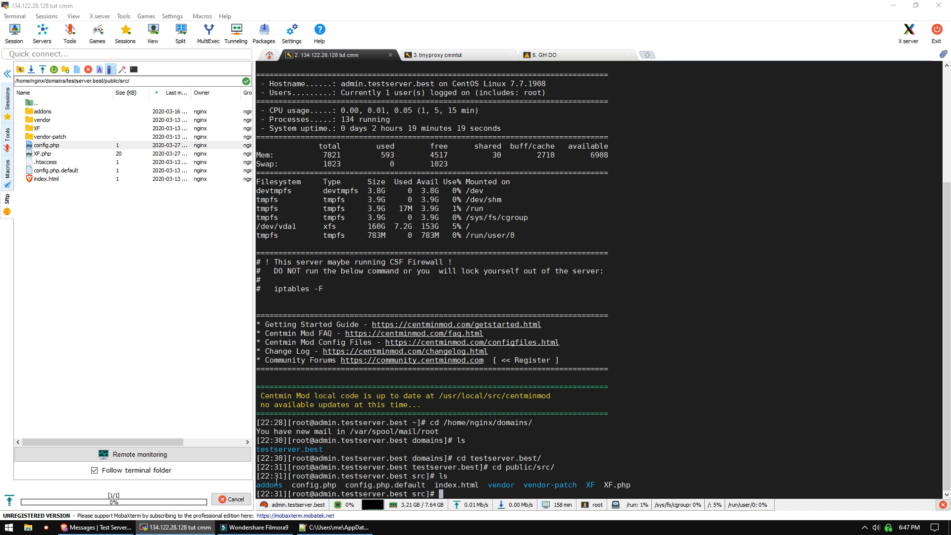
# Restart nginx with ngxrestart and rerun XenForo's image proxy and URL unfurling tests.
pyautogui.write('ngxre')
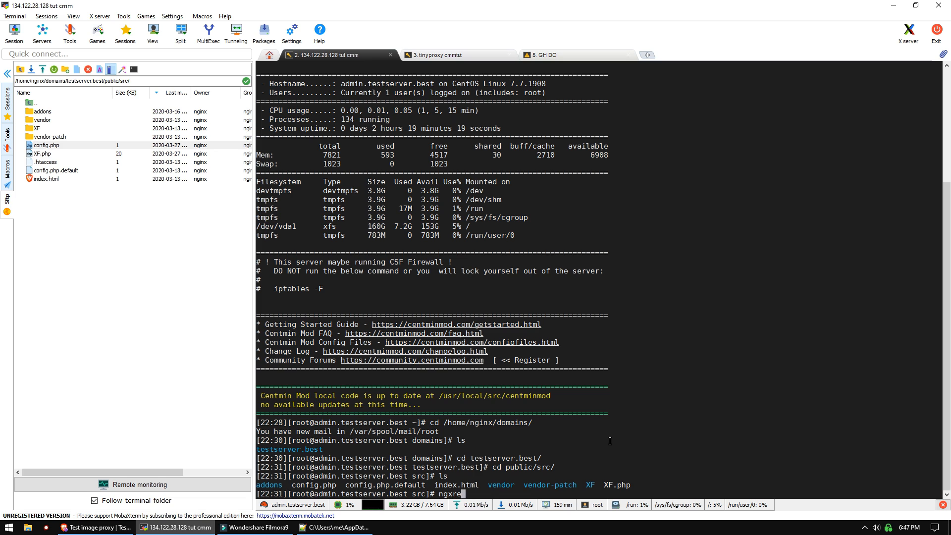
pyautogui.press('Return')
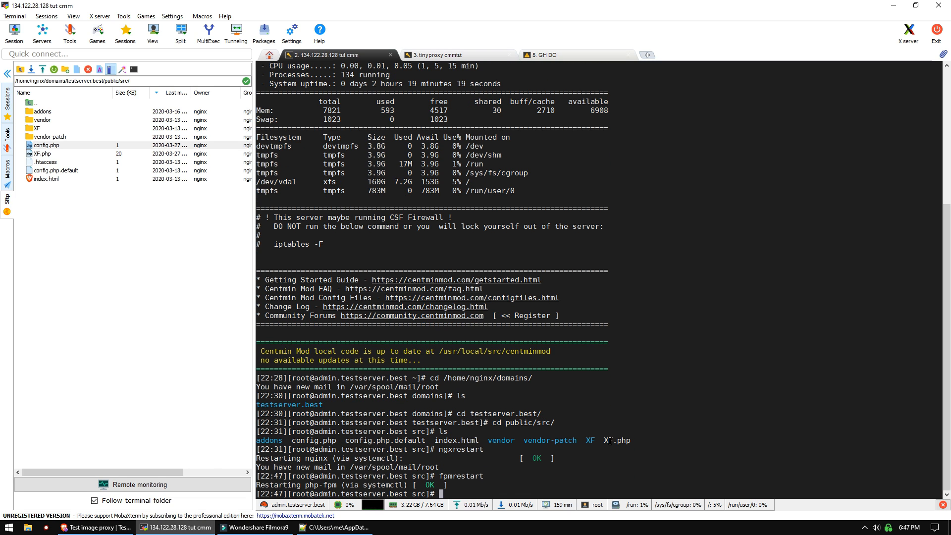
pyautogui.moveTo(587, 430)
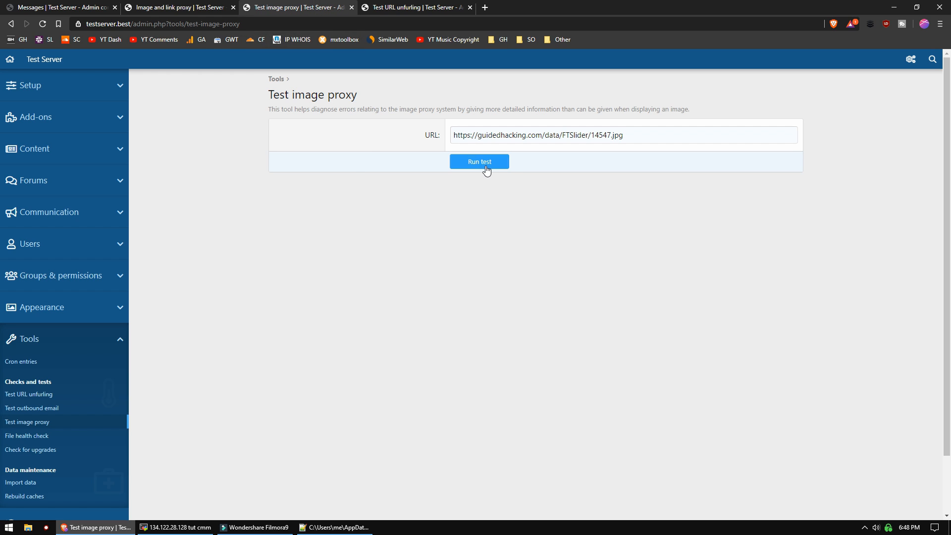
pyautogui.click(29, 396)
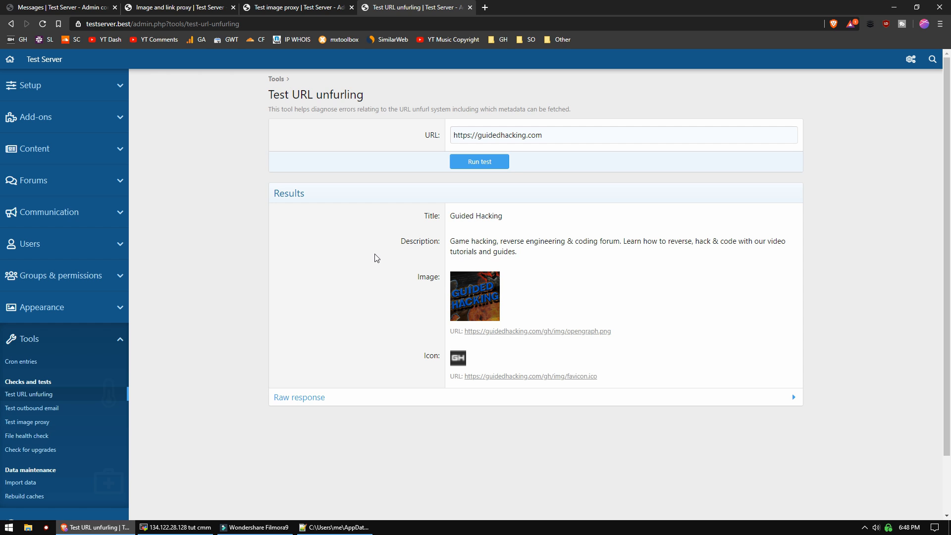
pyautogui.click(176, 527)
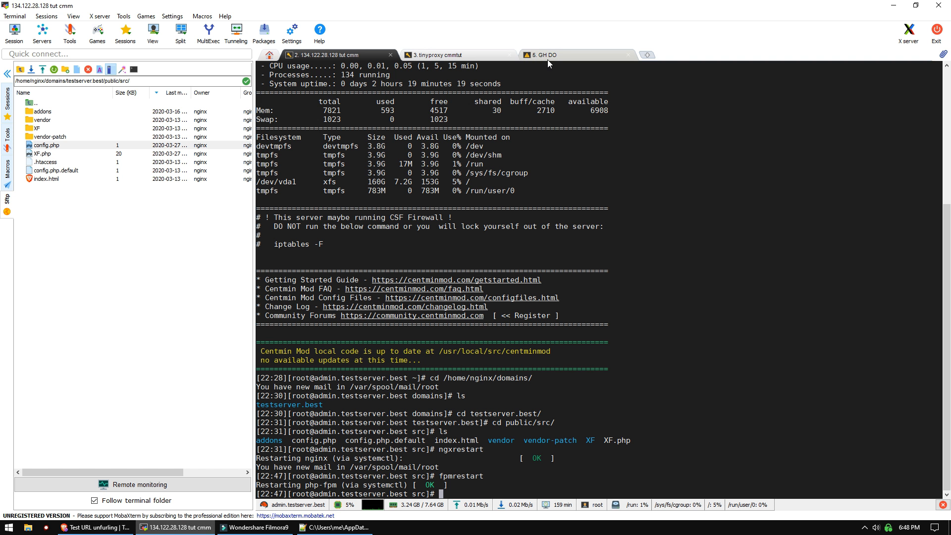
# Grep the guidedhacking access log for 134.122.28.128, then for proxy IP 161.35.6.164.
pyautogui.click(543, 54)
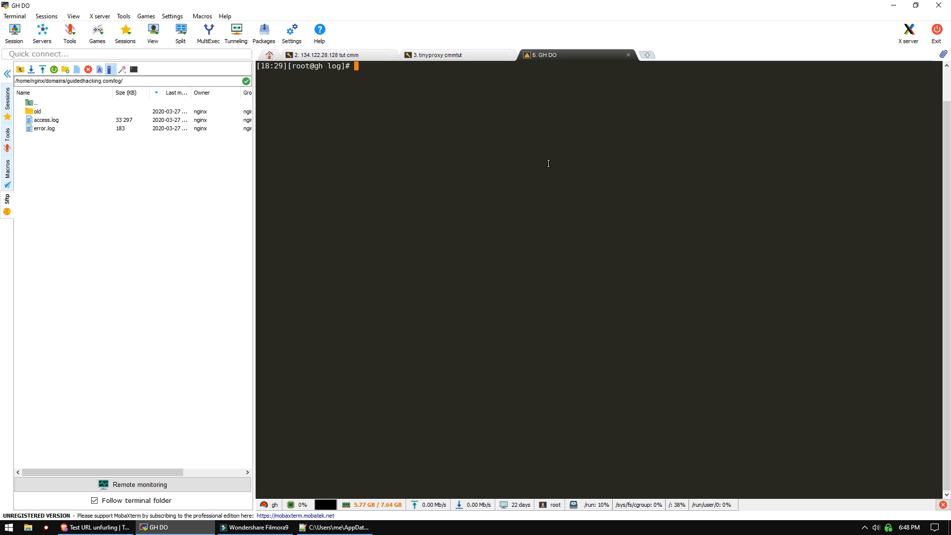
pyautogui.write('cd log')
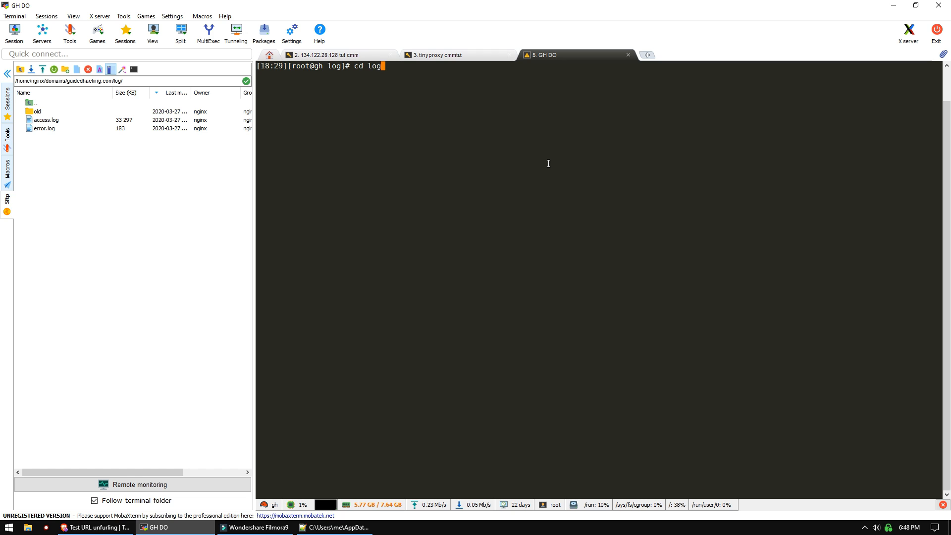
pyautogui.write('grep "134.122.28.128" access.log')
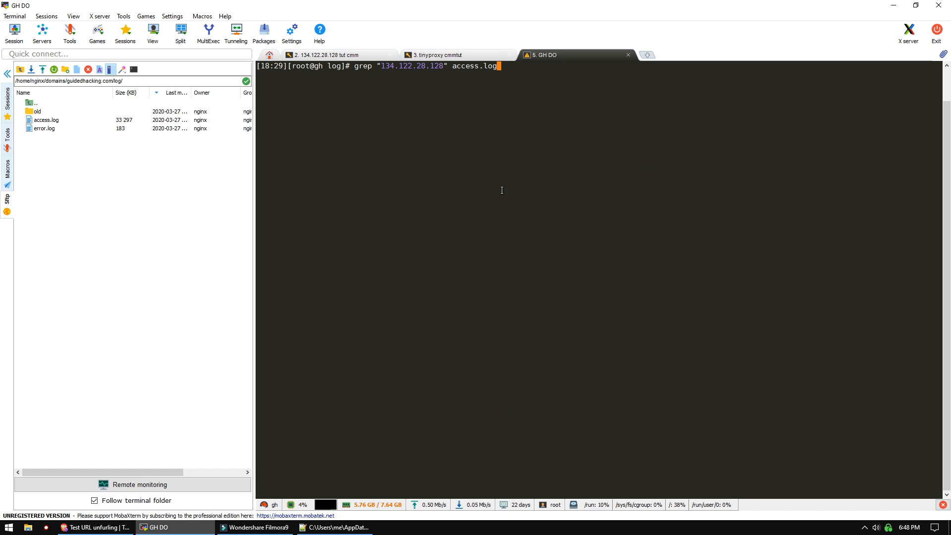
pyautogui.press('Return')
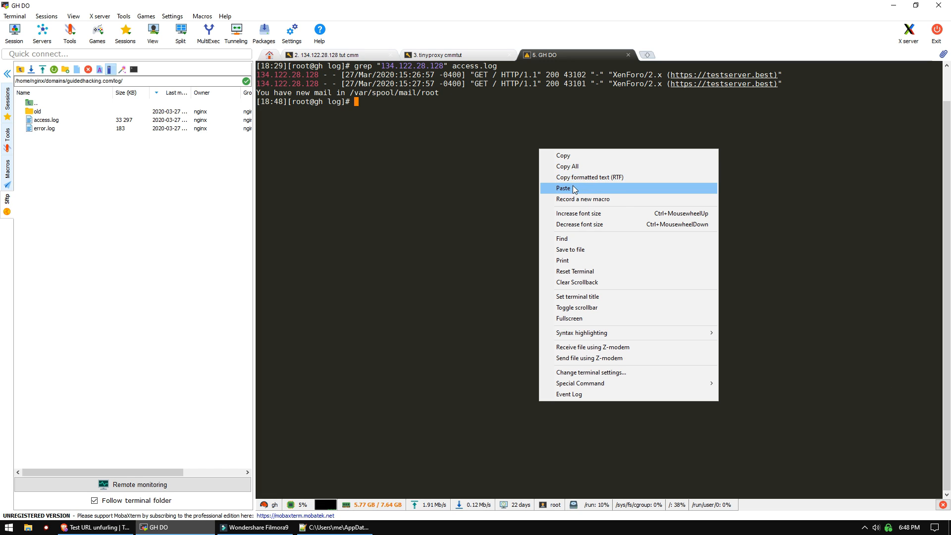
pyautogui.click(562, 188)
pyautogui.write('ngxrestart')
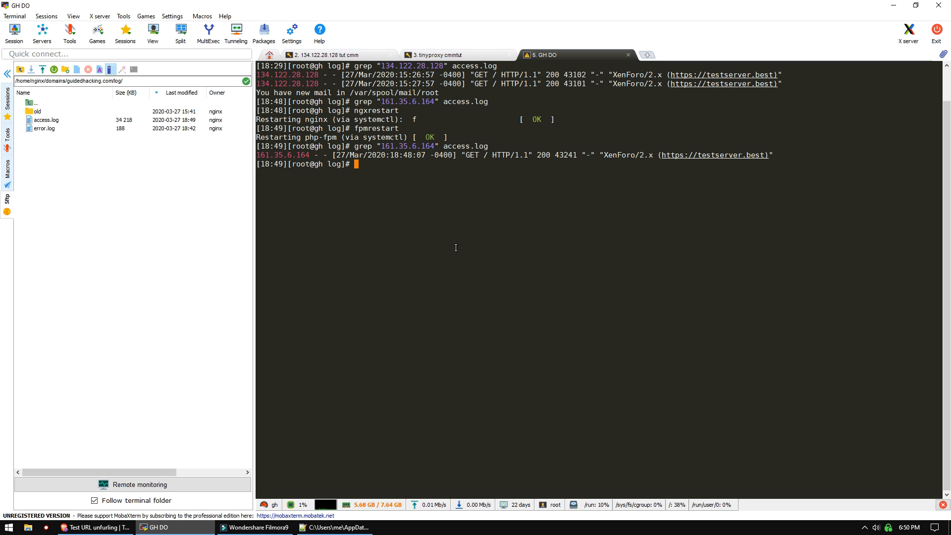
pyautogui.moveTo(464, 235)
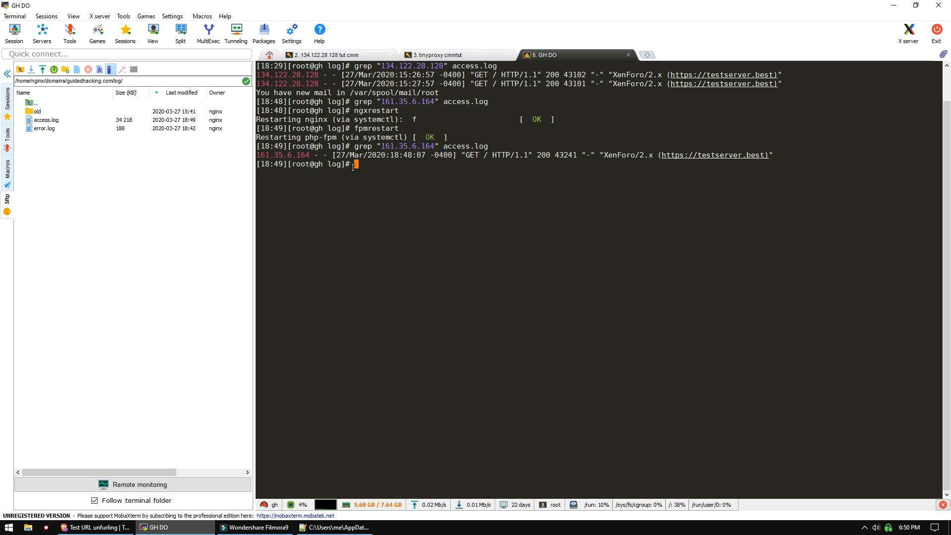
pyautogui.doubleClick(281, 155)
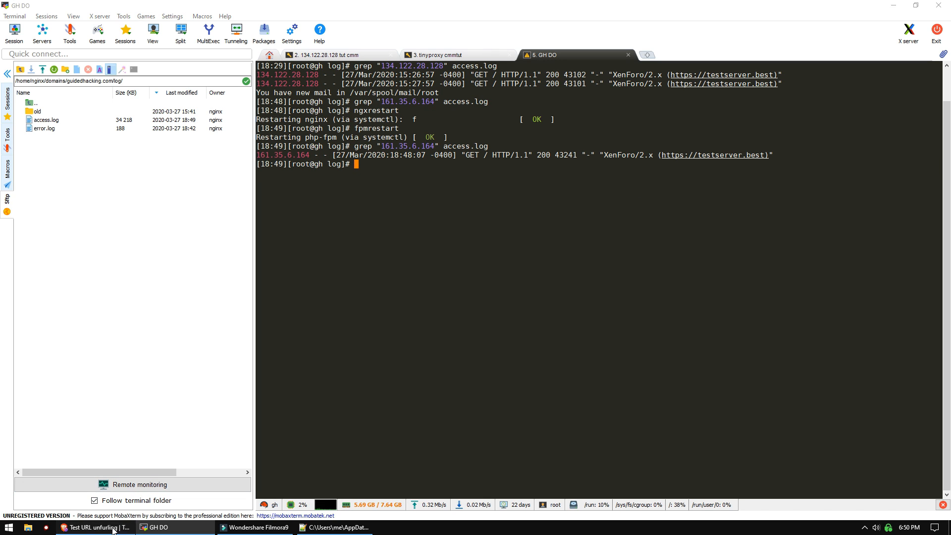
pyautogui.click(95, 527)
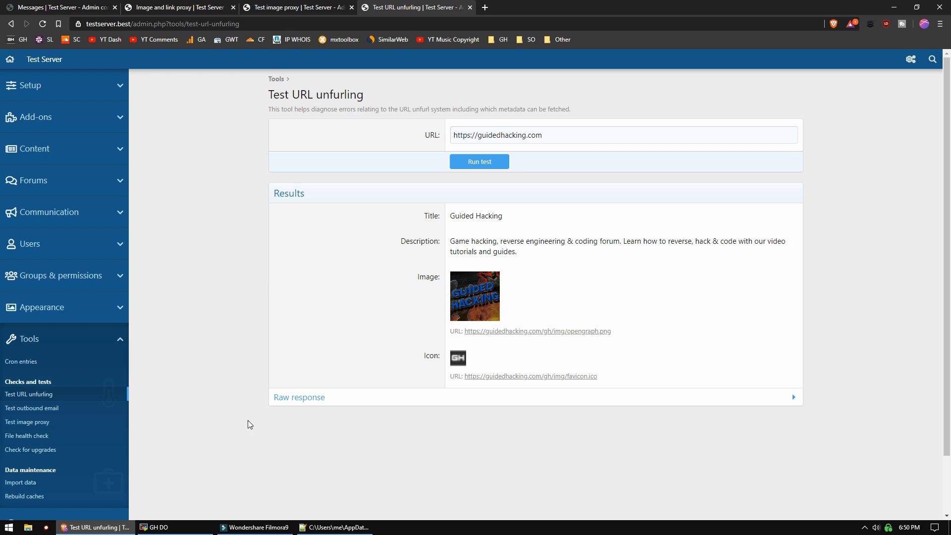